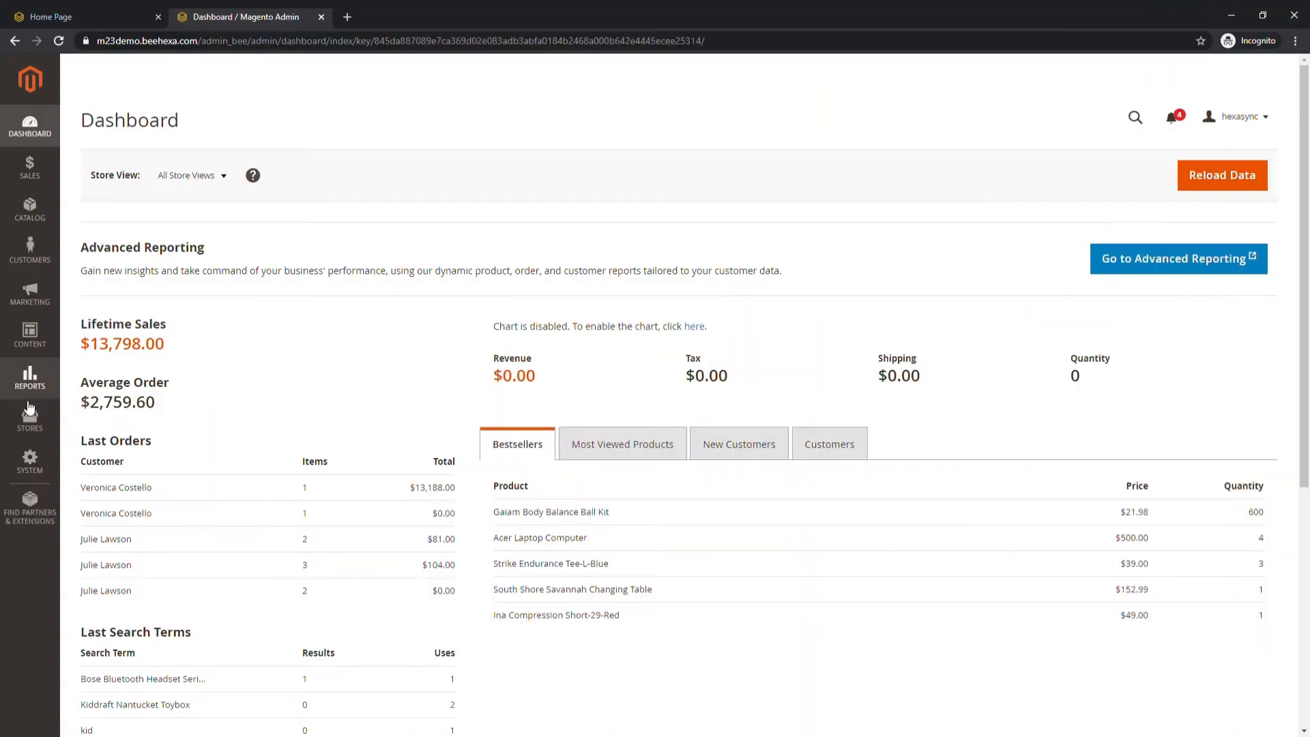
Go to Stores > Configuration > Sales > Shipping Methods
left_click(30, 418)
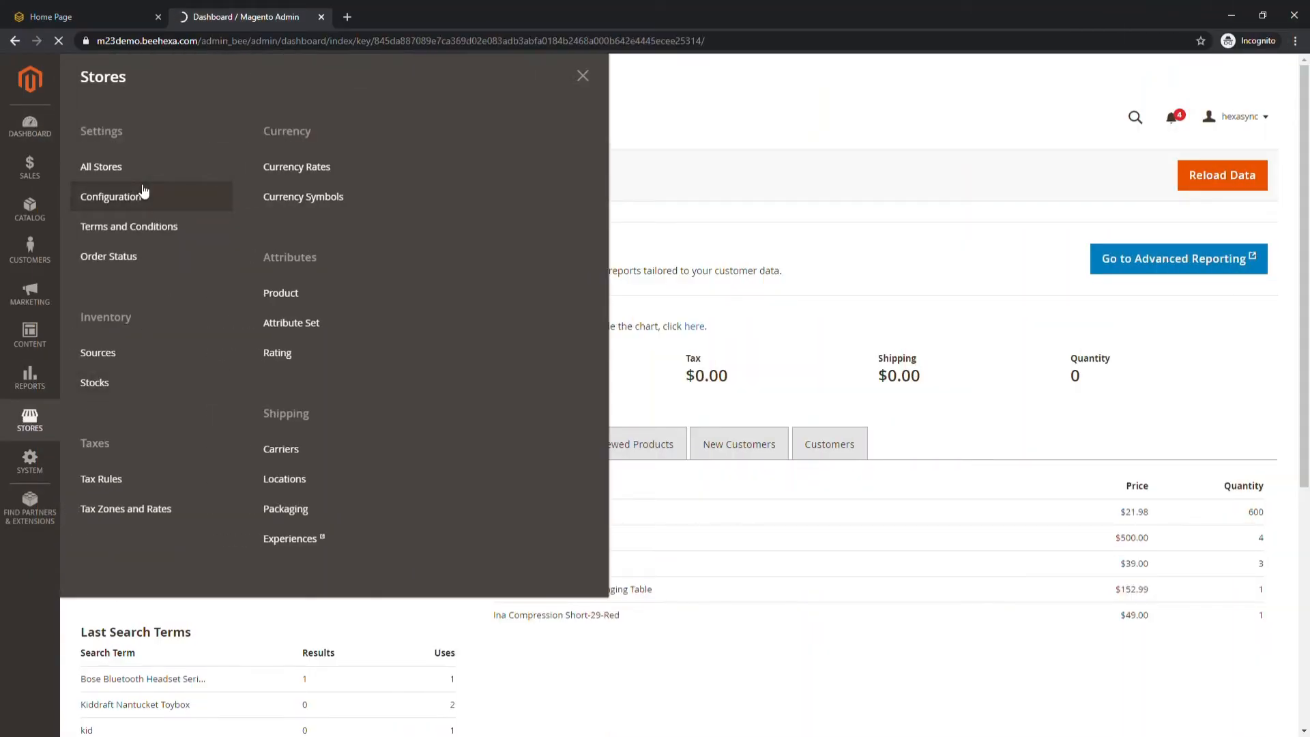
left_click(109, 195)
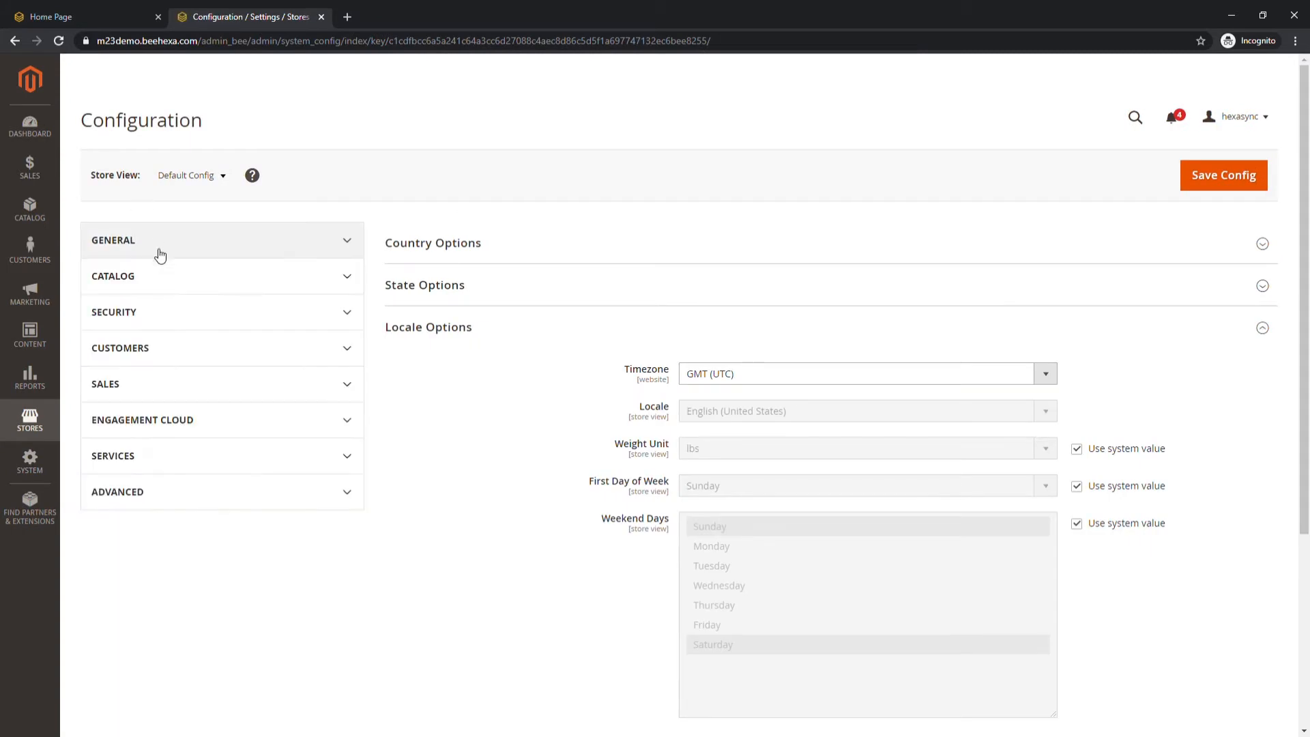
left_click(105, 383)
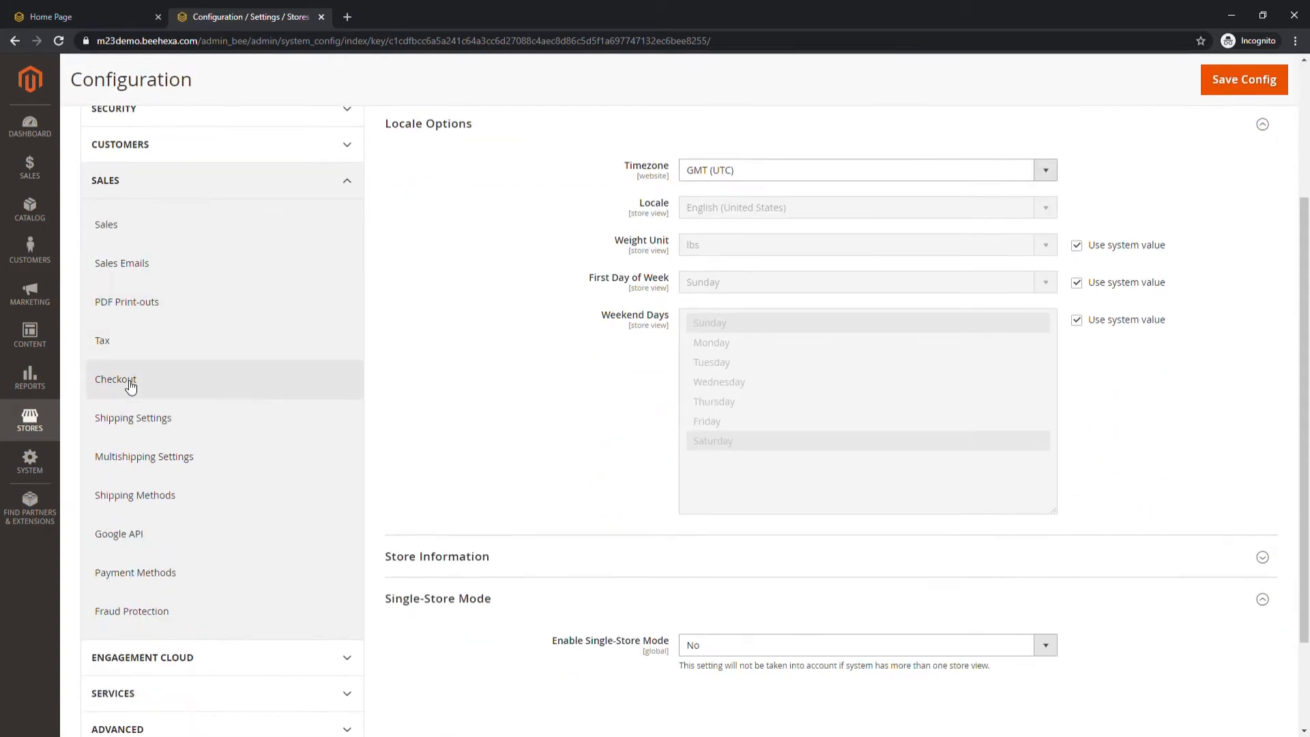
left_click(134, 495)
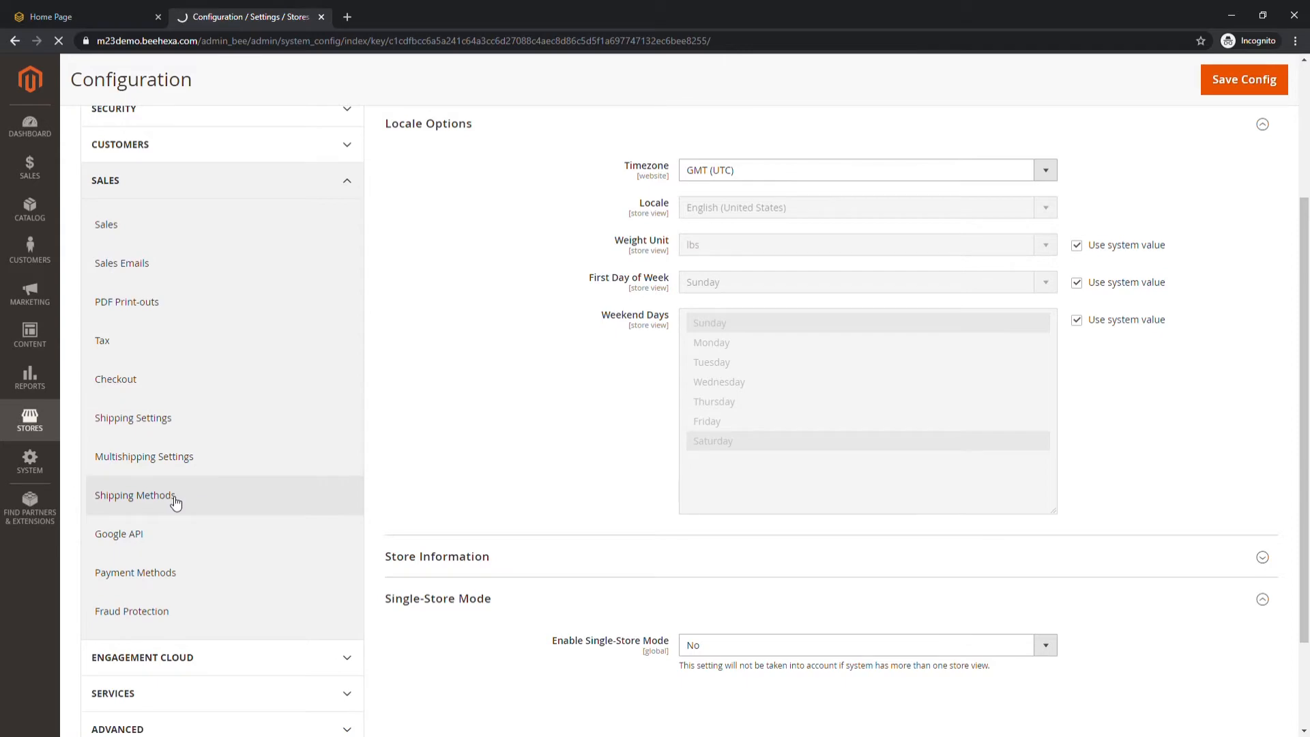
Enable Table Rates, overriding system values for its settings
left_click(137, 495)
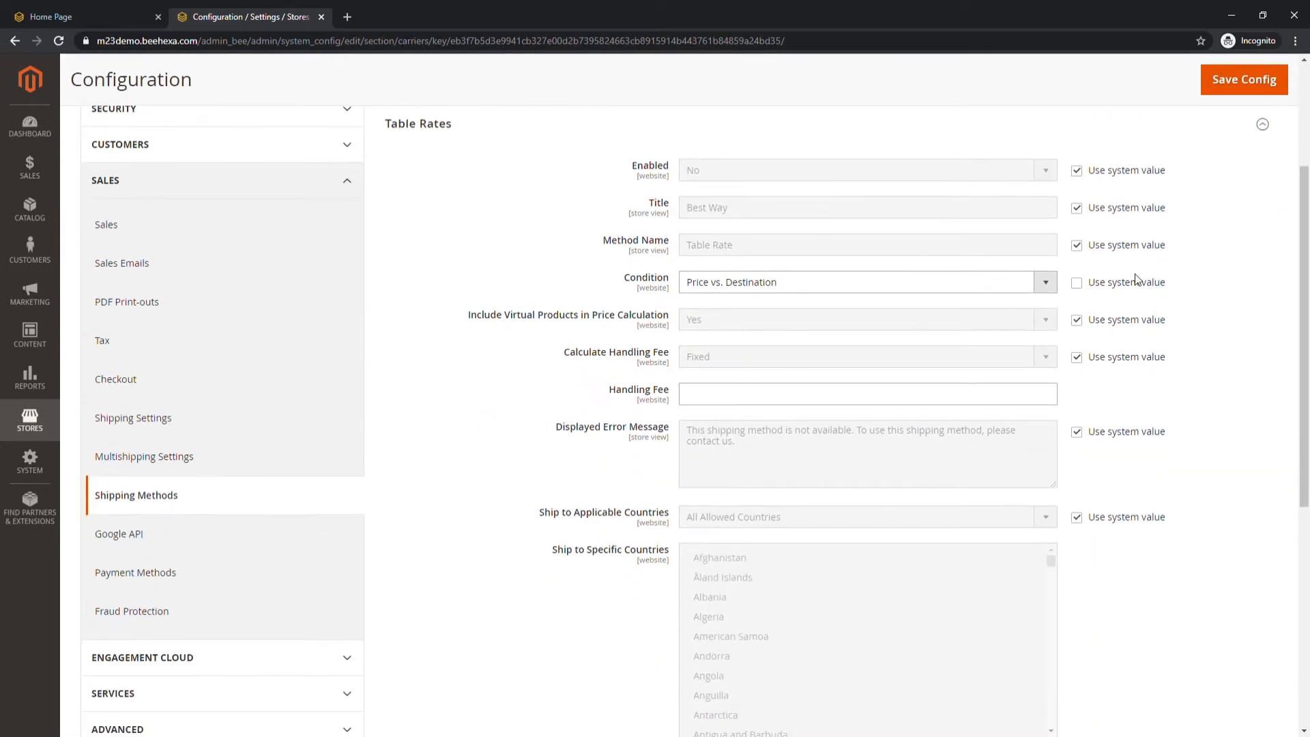
left_click(1076, 170)
type("Beehexa demo")
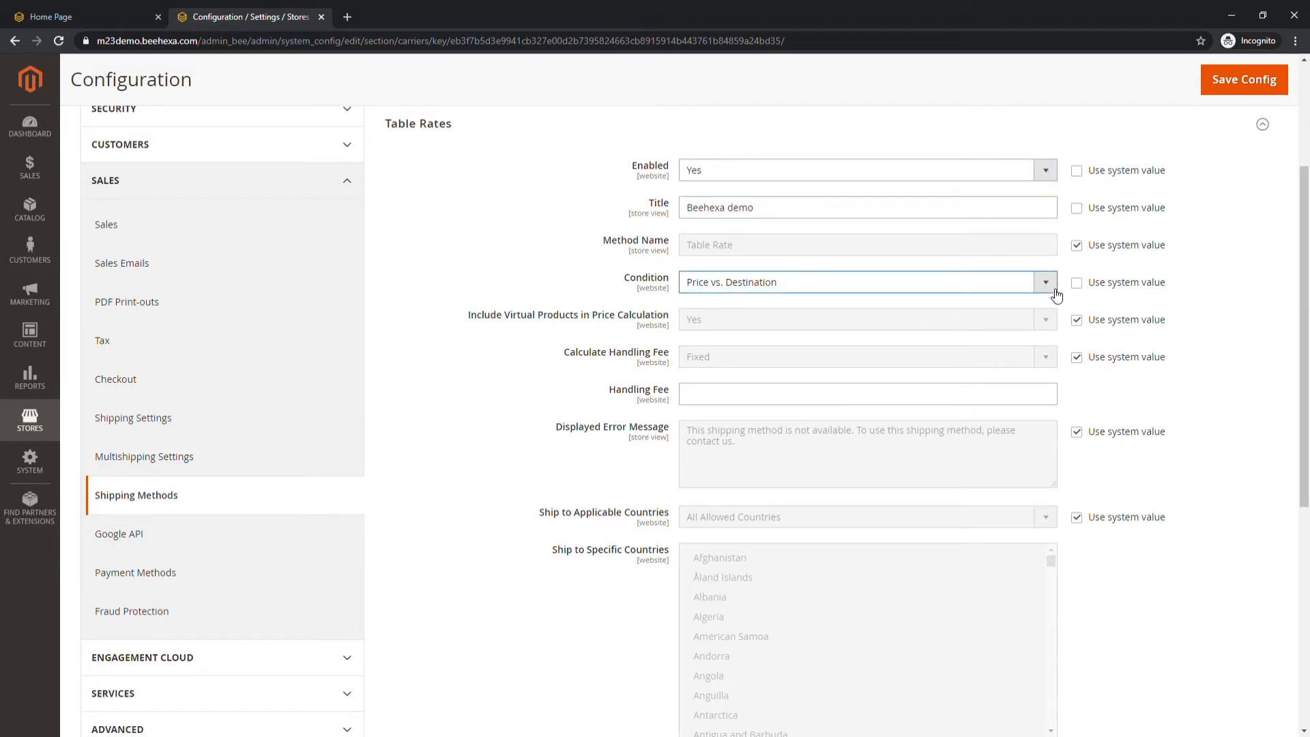
left_click(1077, 319)
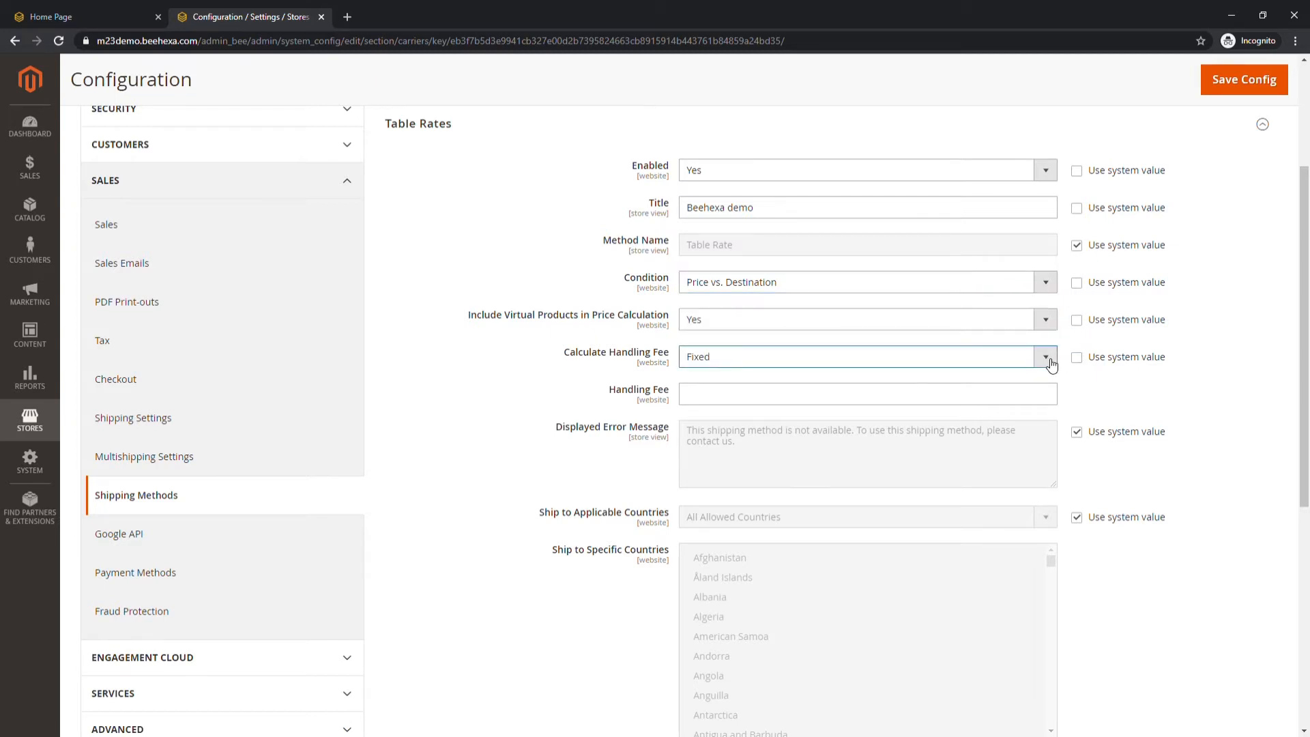
Unlock the applicable countries setting and save the Table Rates configuration
scroll("down", 3)
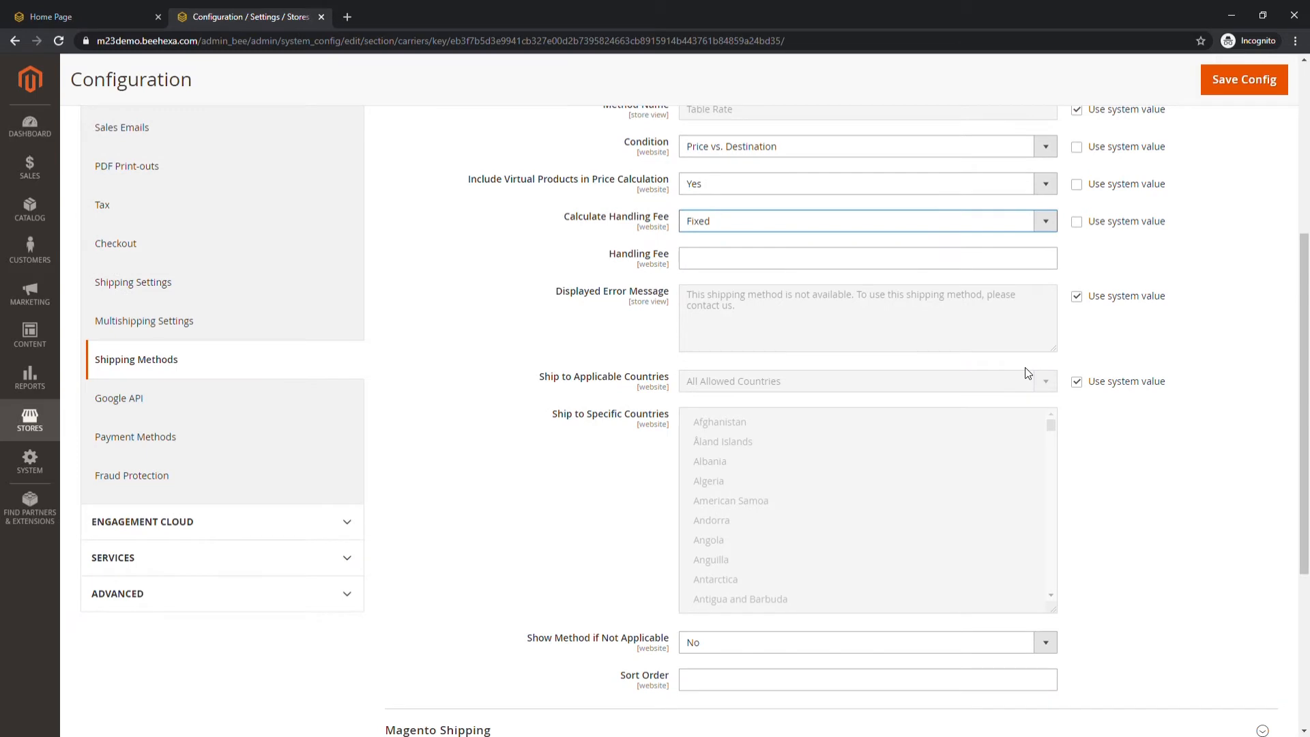
left_click(1077, 381)
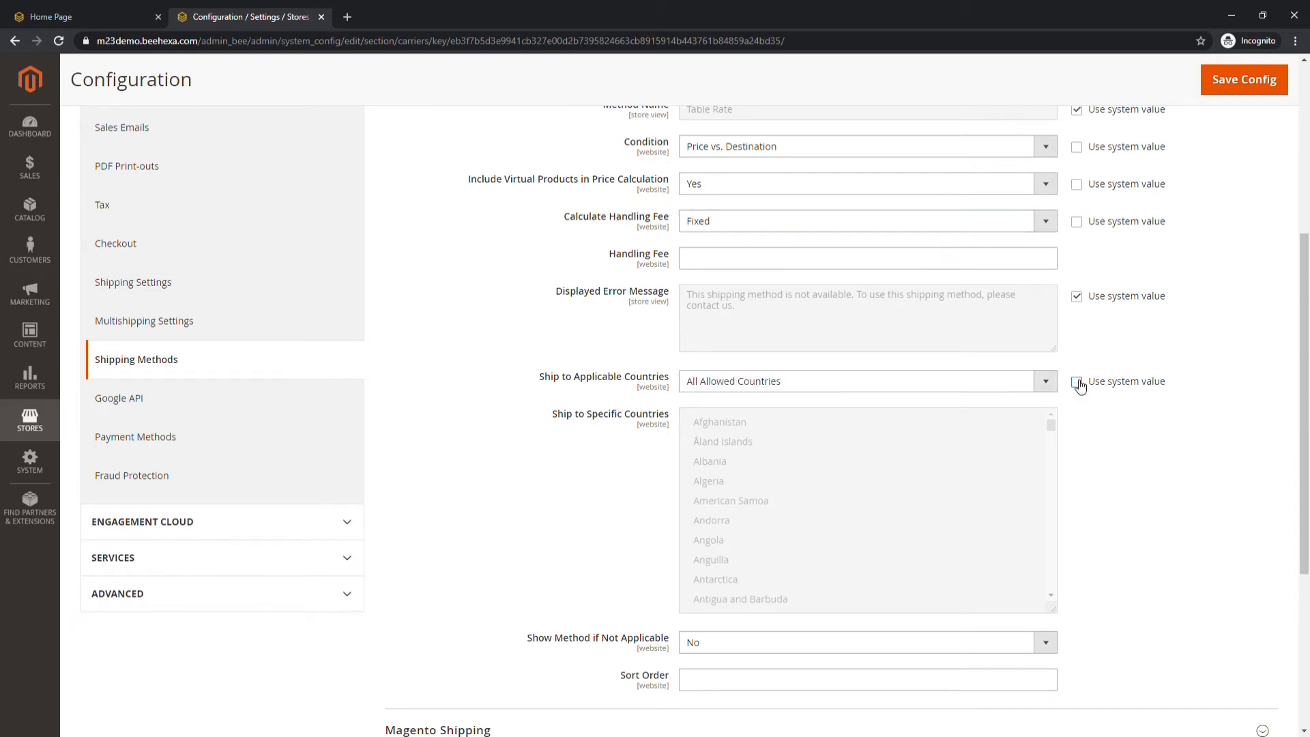
scroll("down", 3)
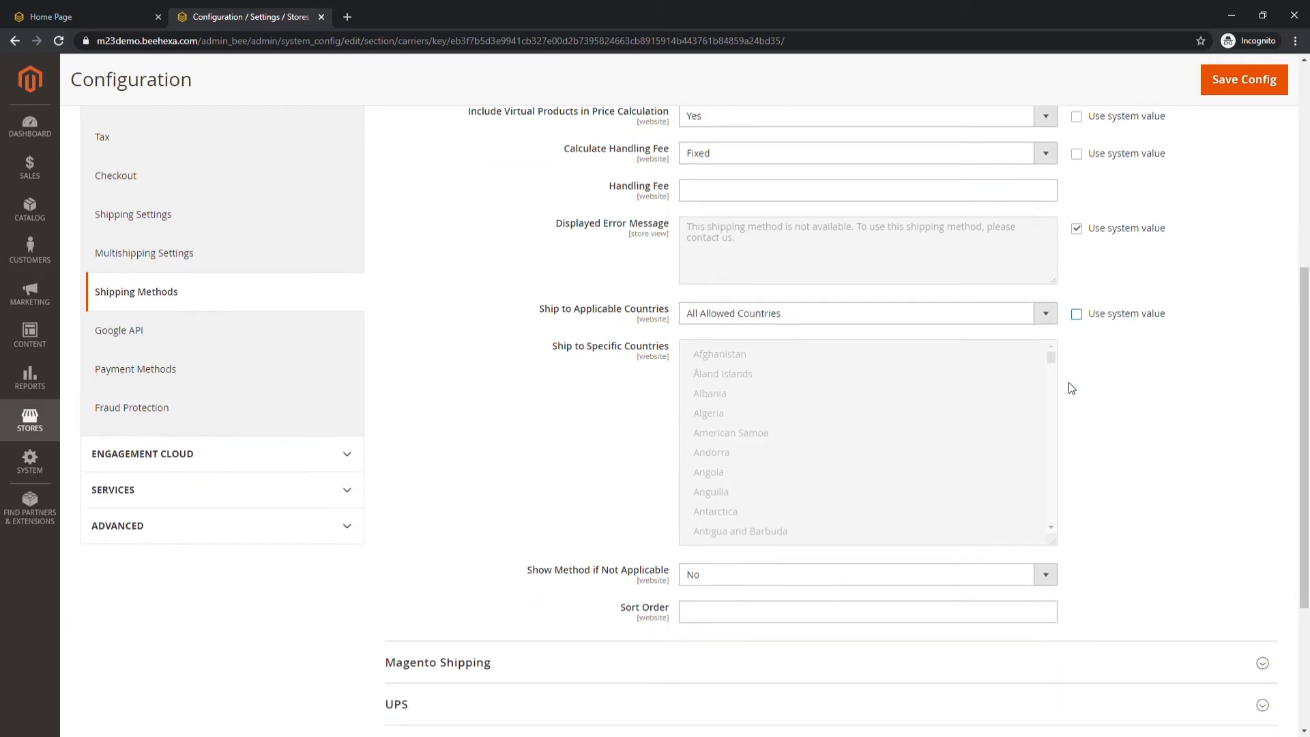
left_click(1244, 79)
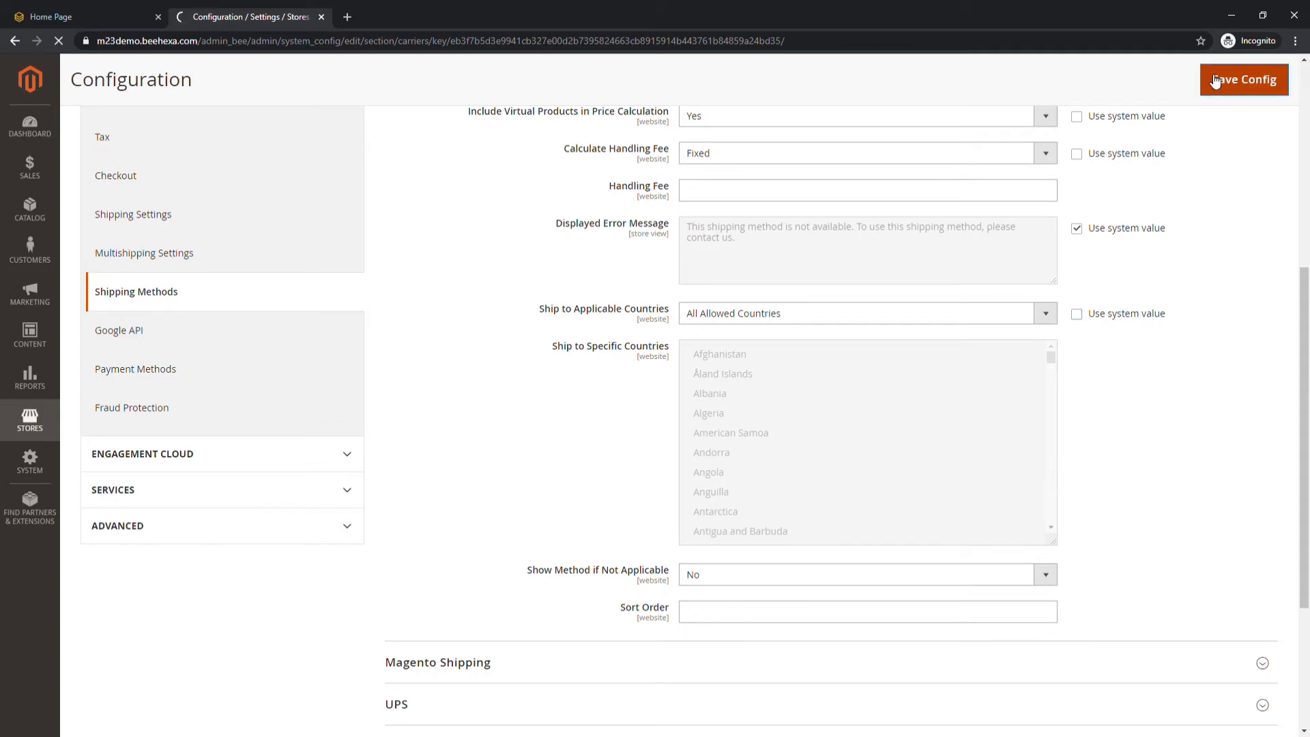
Switch the scope to Main Website and export the current Table Rates CSV
left_click(1243, 79)
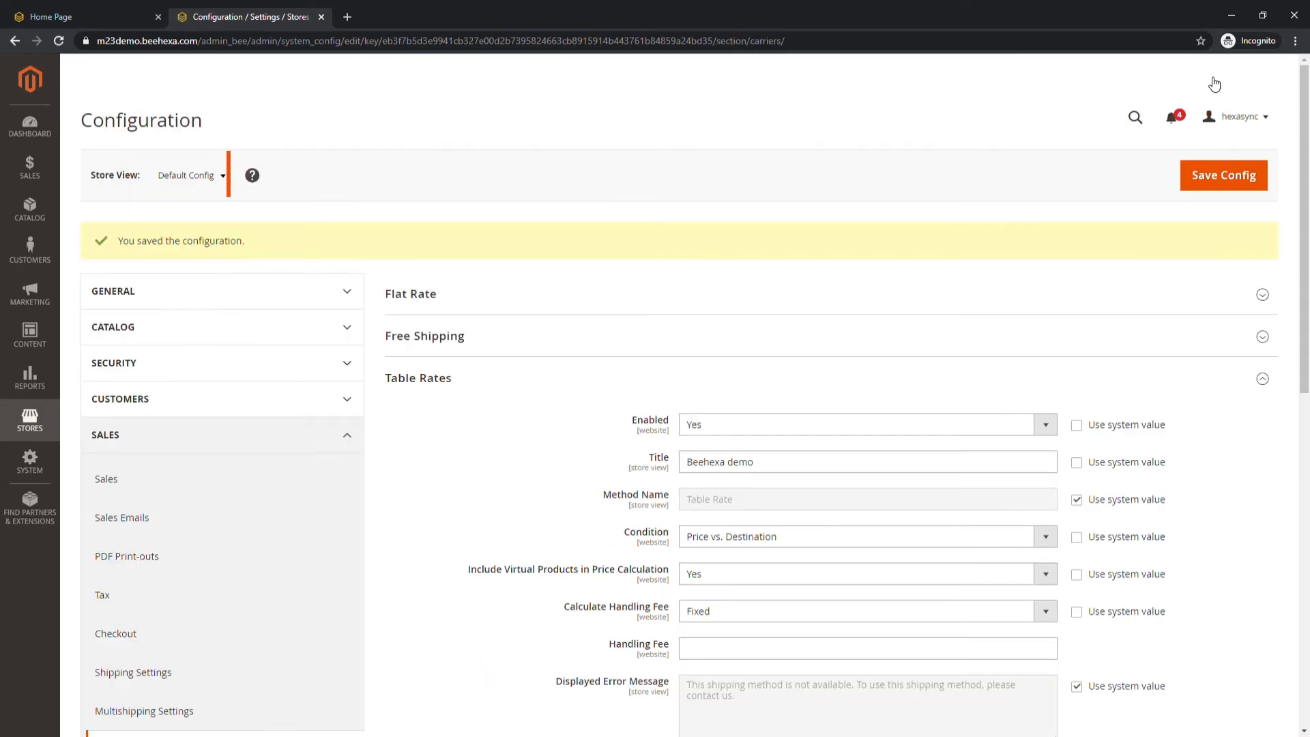
left_click(188, 175)
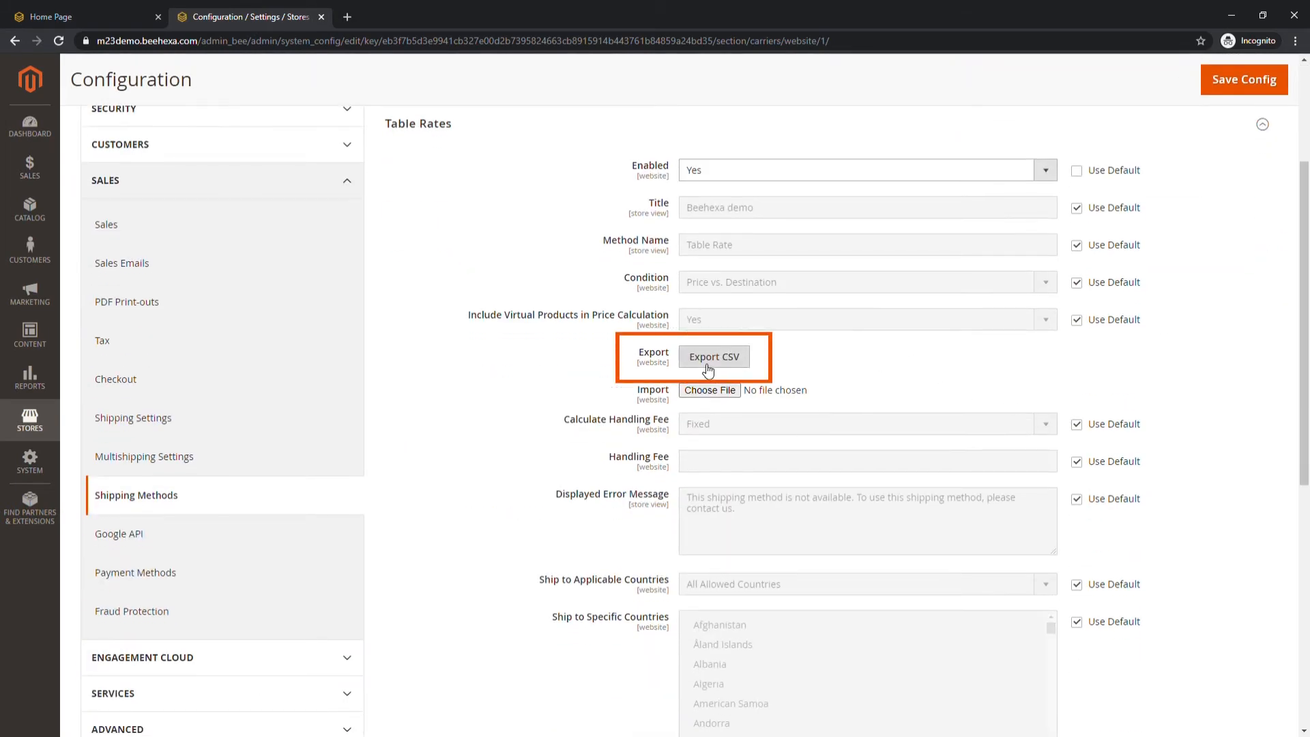
left_click(713, 356)
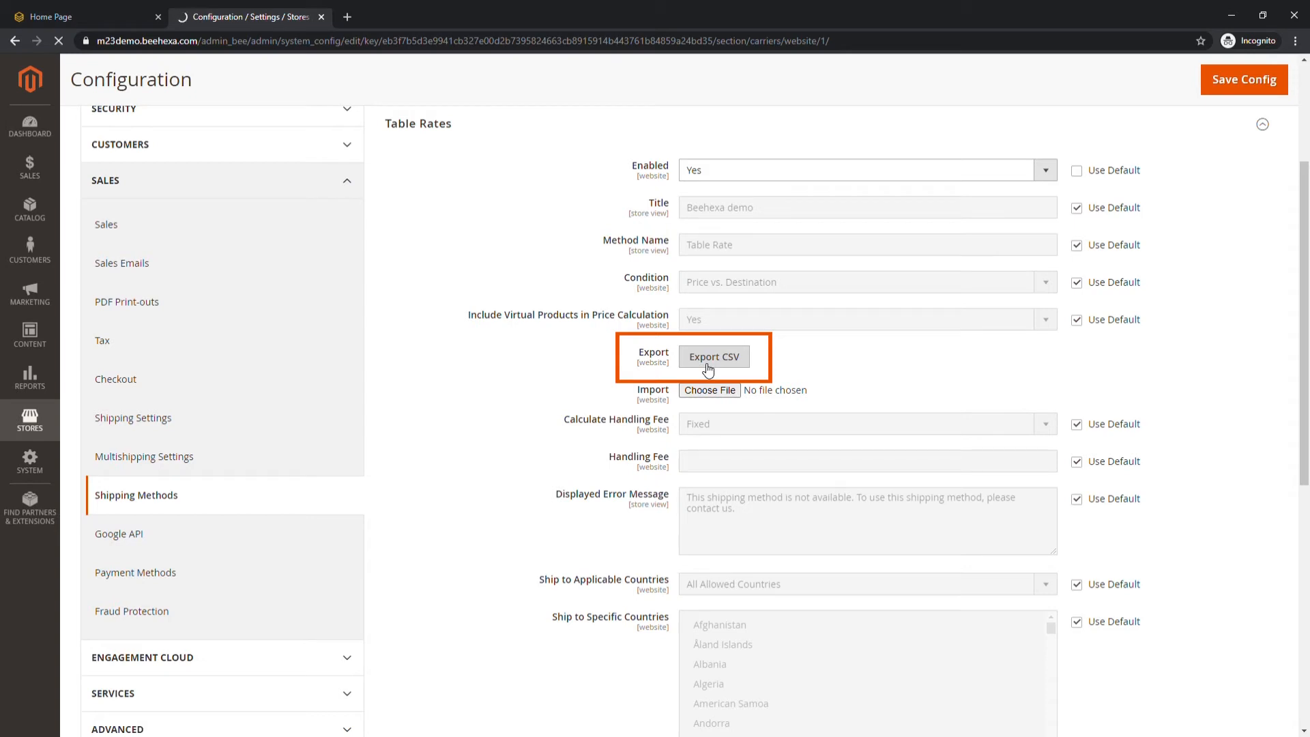
mouse_move(547, 357)
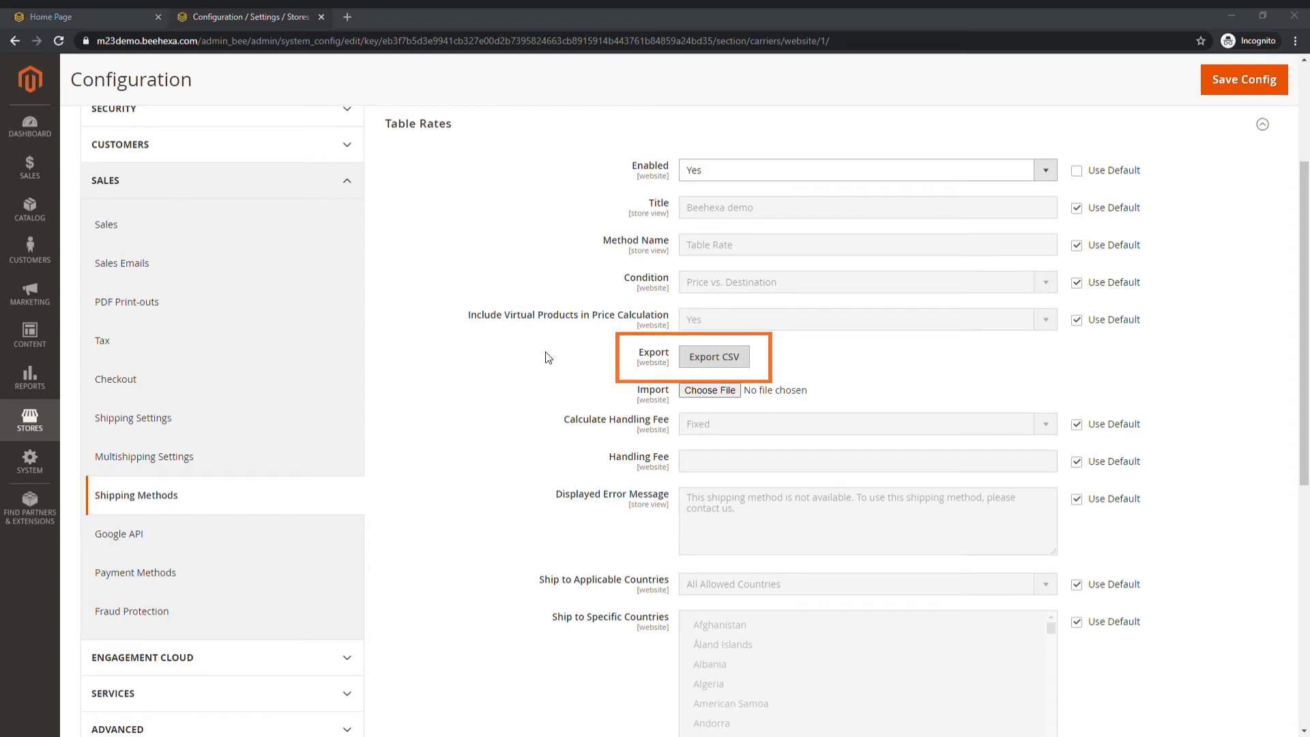
left_click(713, 357)
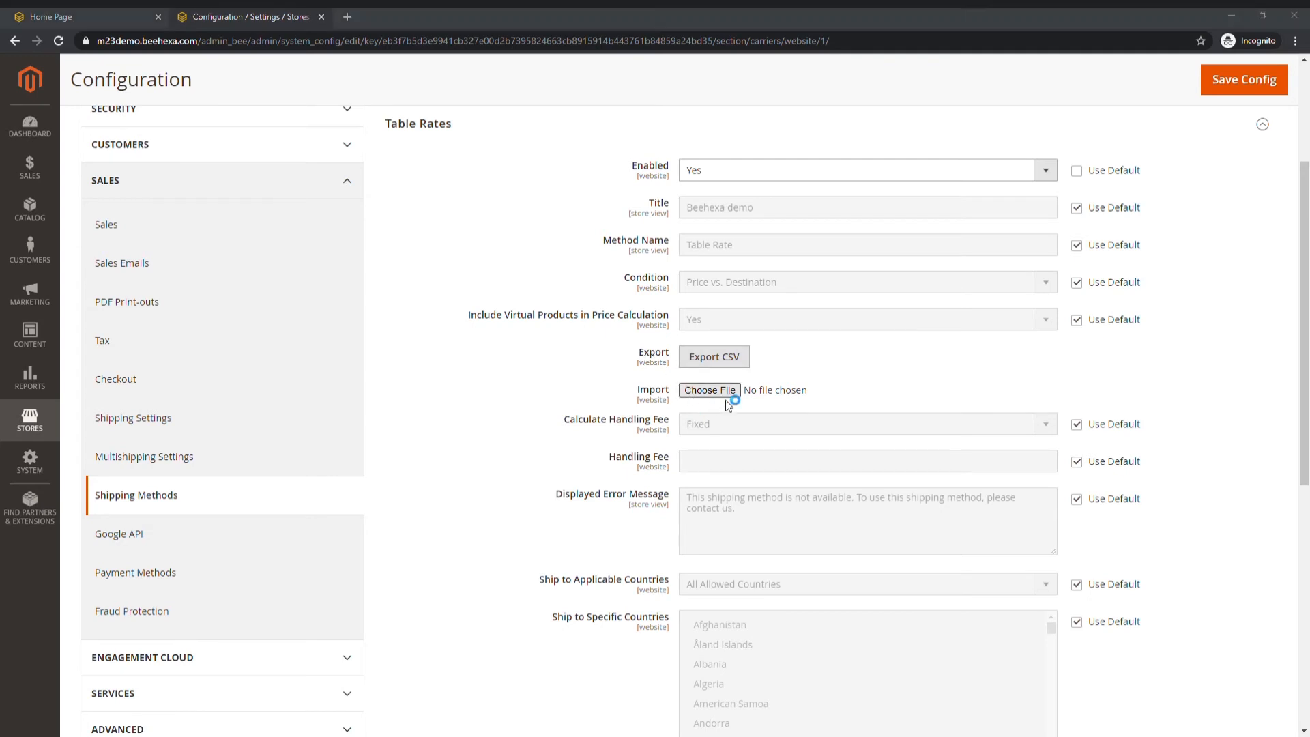
mouse_move(297, 237)
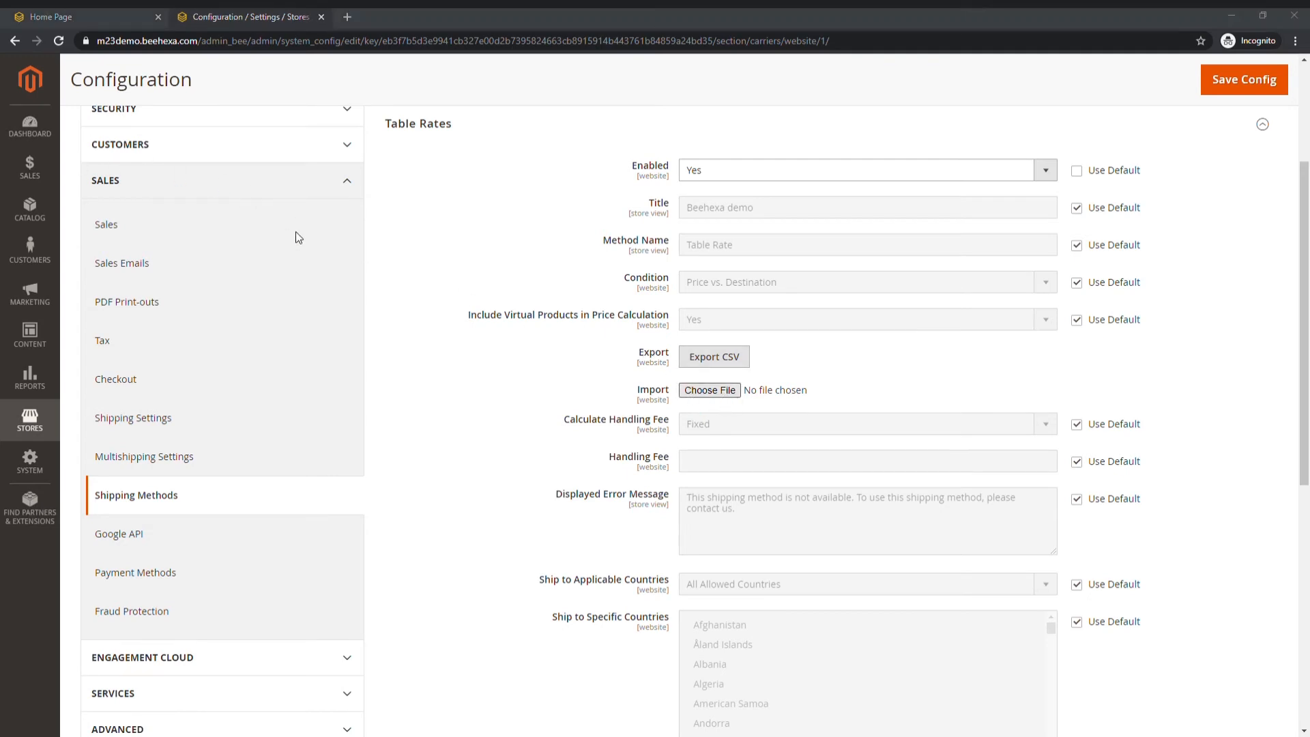
mouse_move(257, 158)
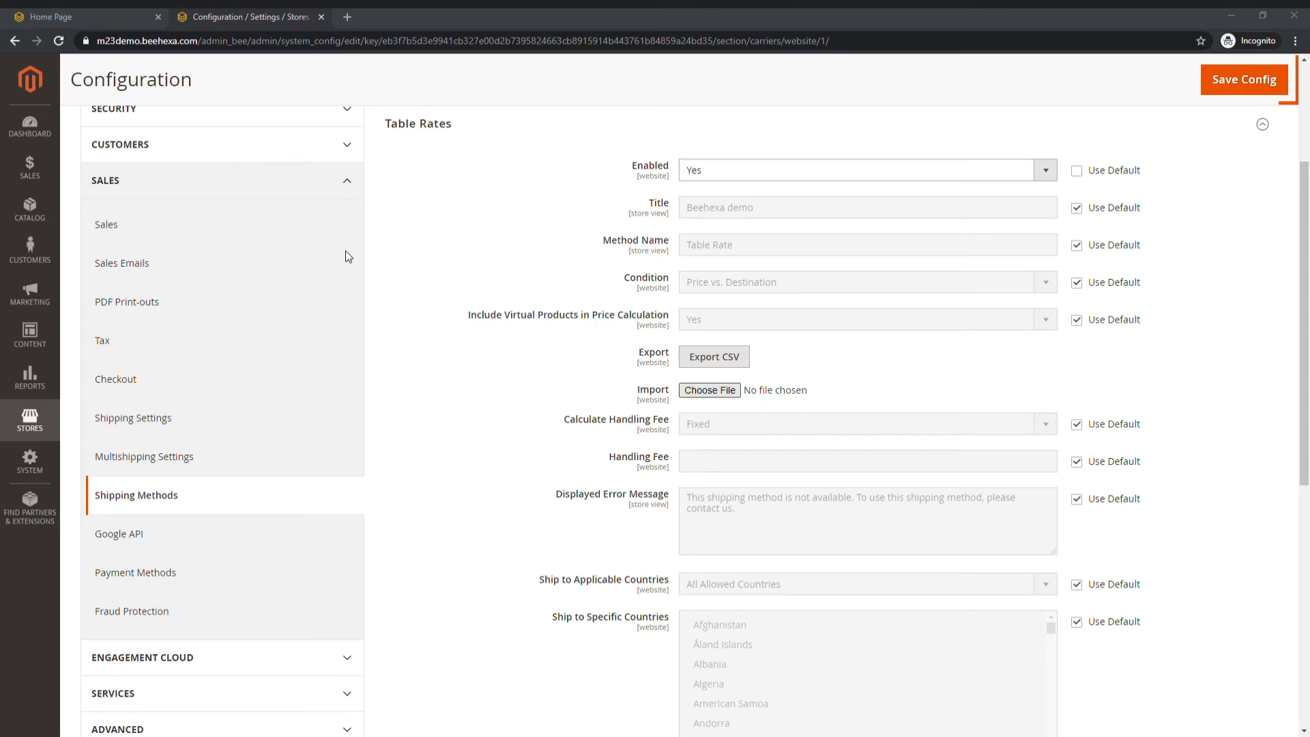
Import tablerates (1).csv into Table Rates and save the configuration
left_click(710, 390)
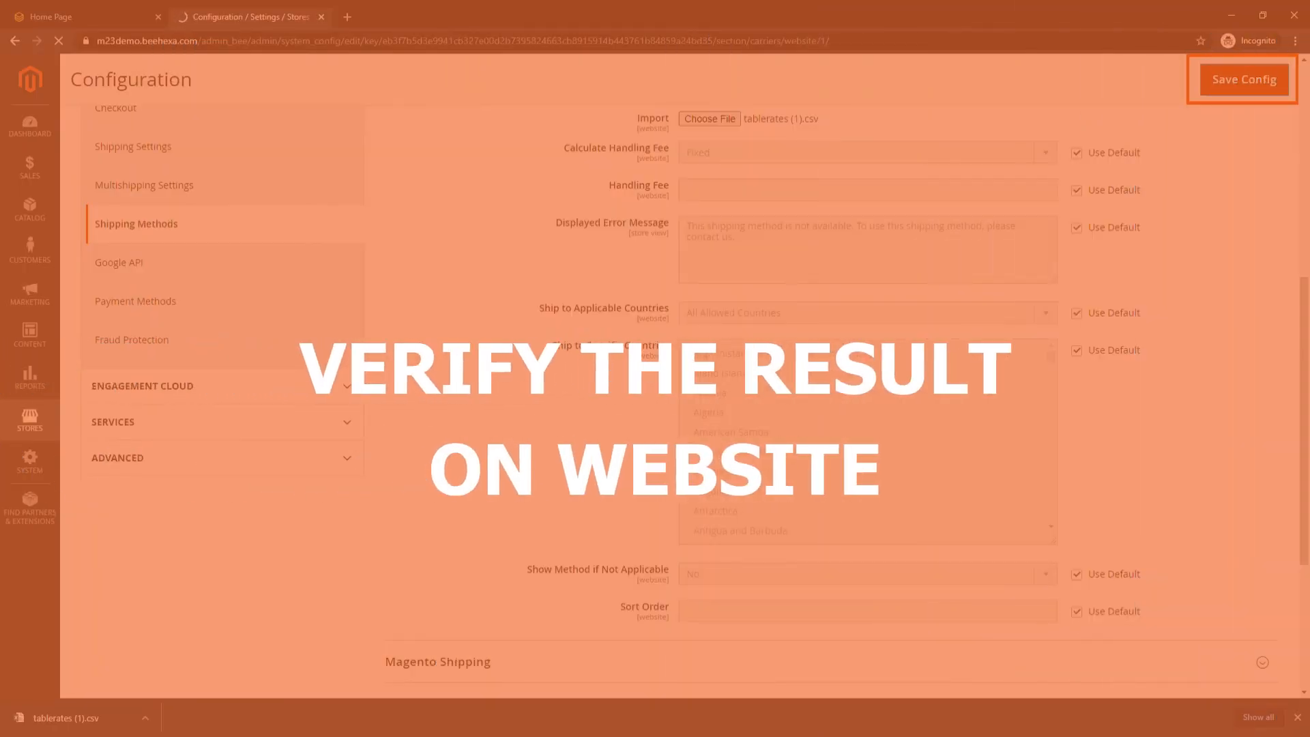
left_click(79, 16)
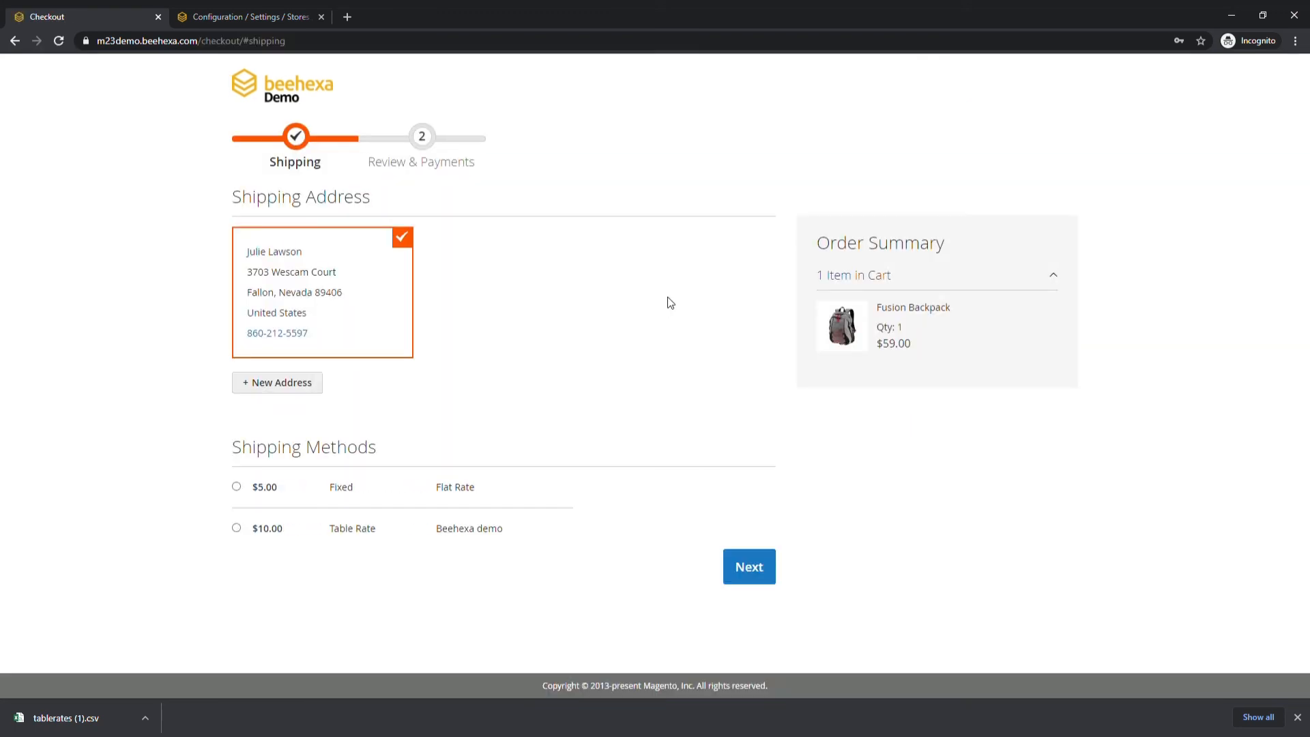
Select the $10.00 Table Rate 'Beehexa demo' shipping option at checkout
left_click(236, 528)
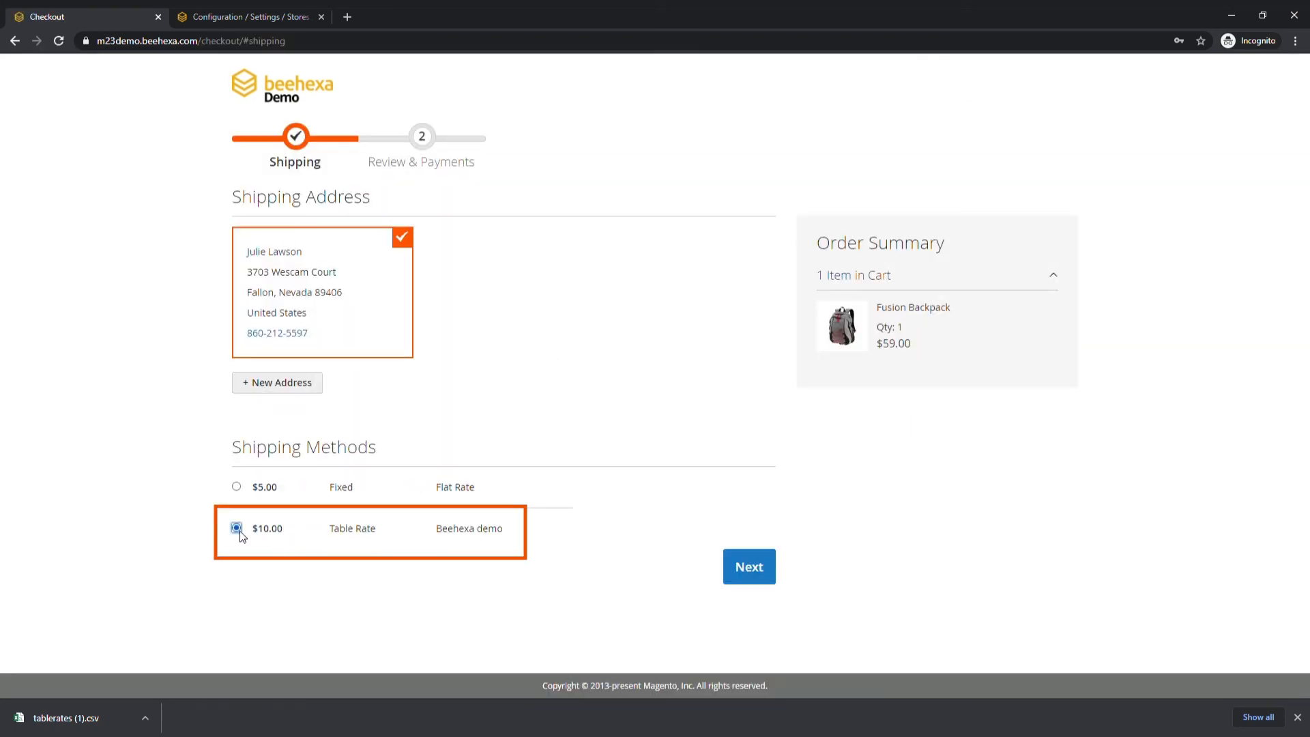